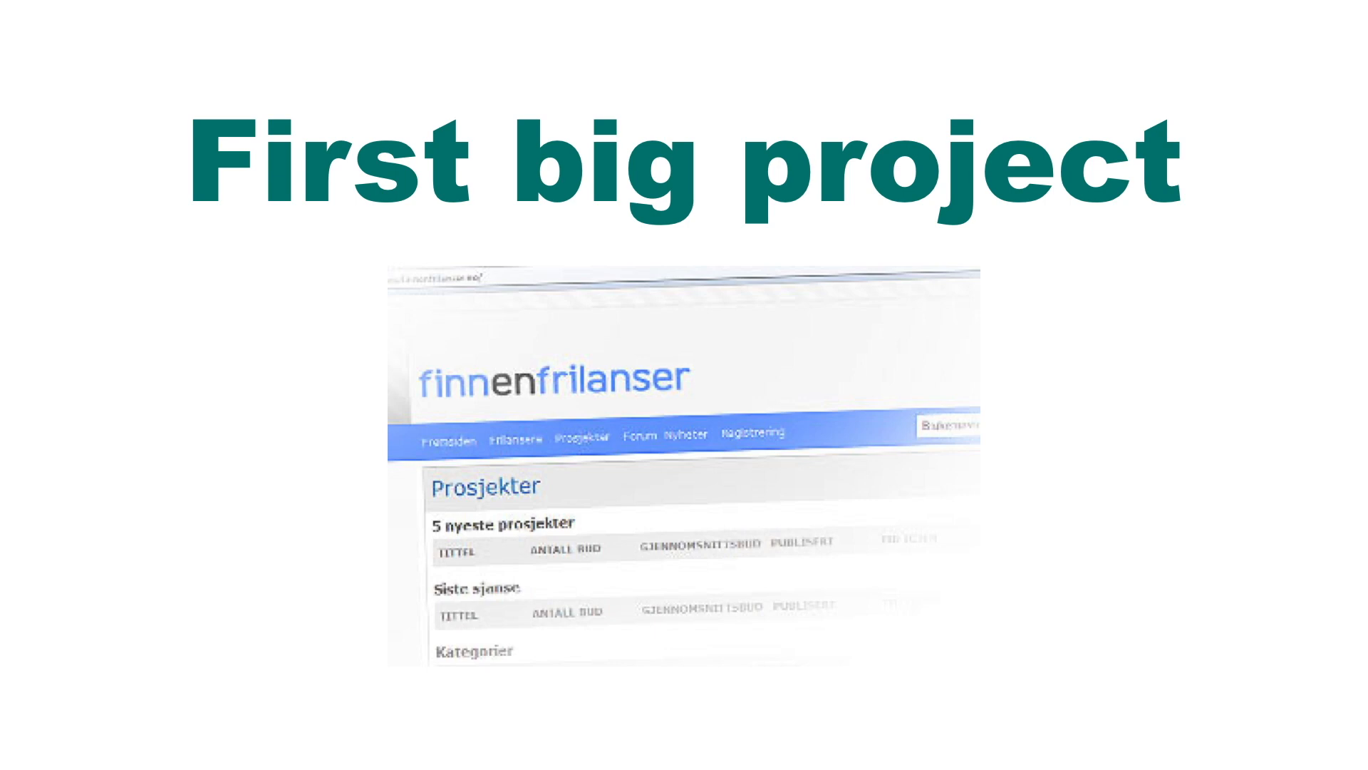
{"action": "key", "text": "Right"}
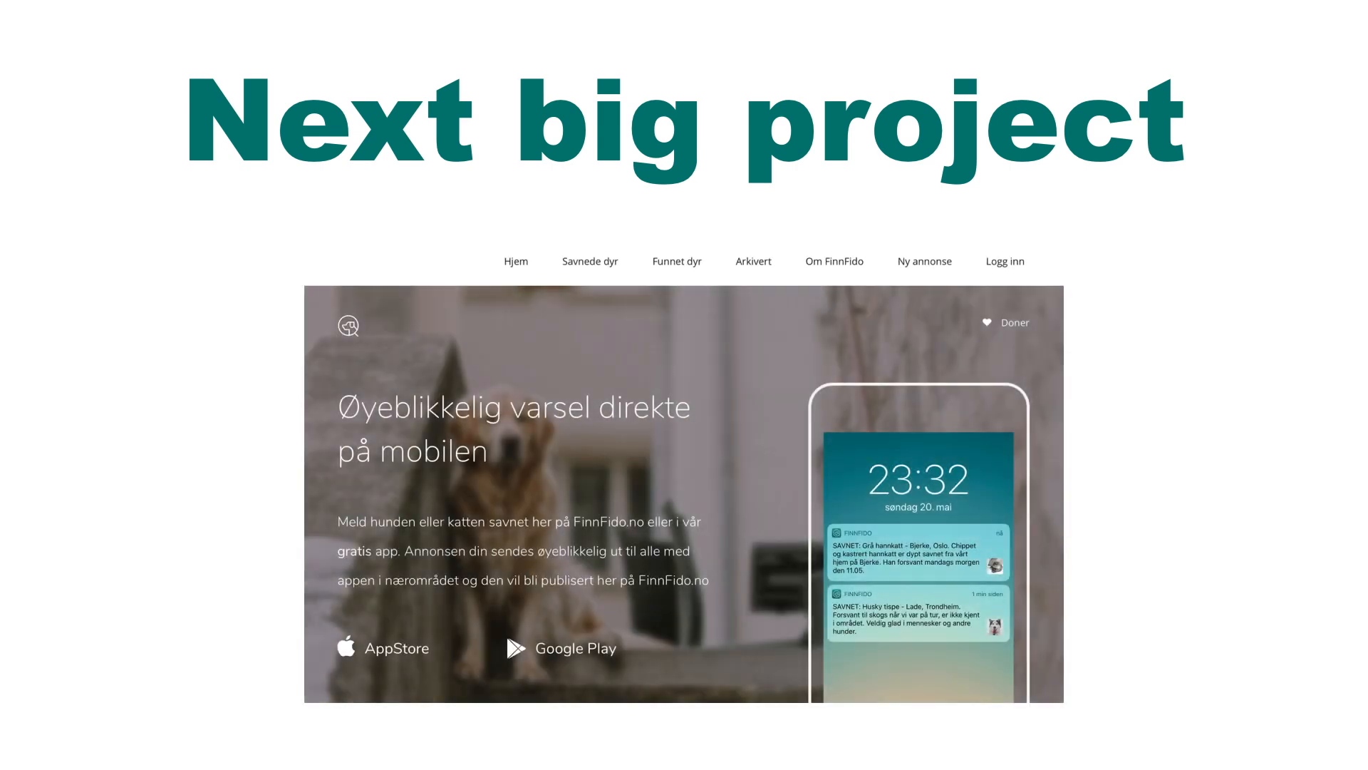